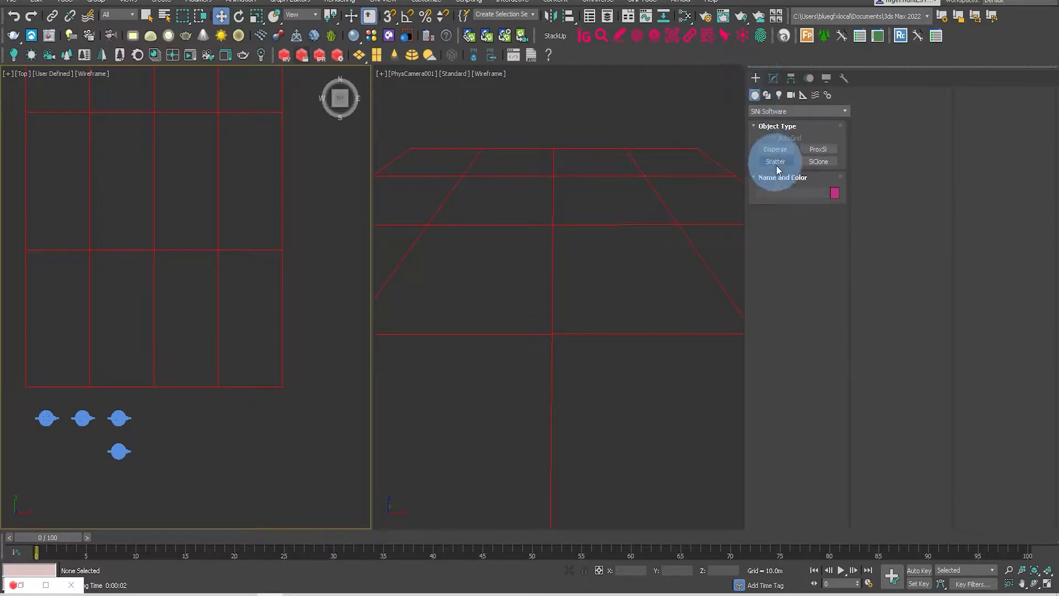
# Create the SiNi Scatter object Scatter_001 by placing it in the Top viewport.
pyautogui.click(774, 161)
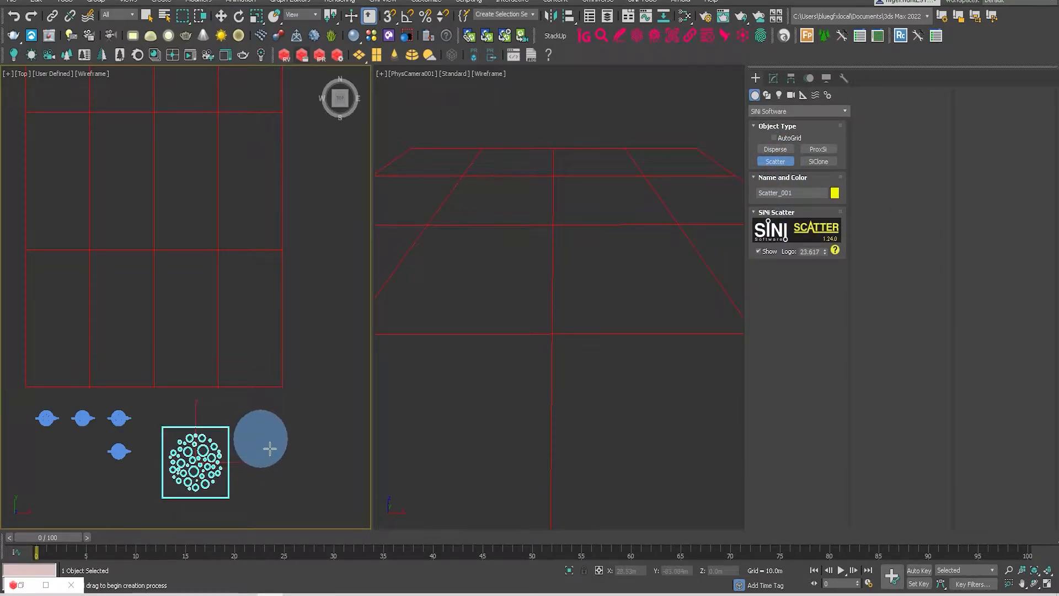
pyautogui.click(775, 78)
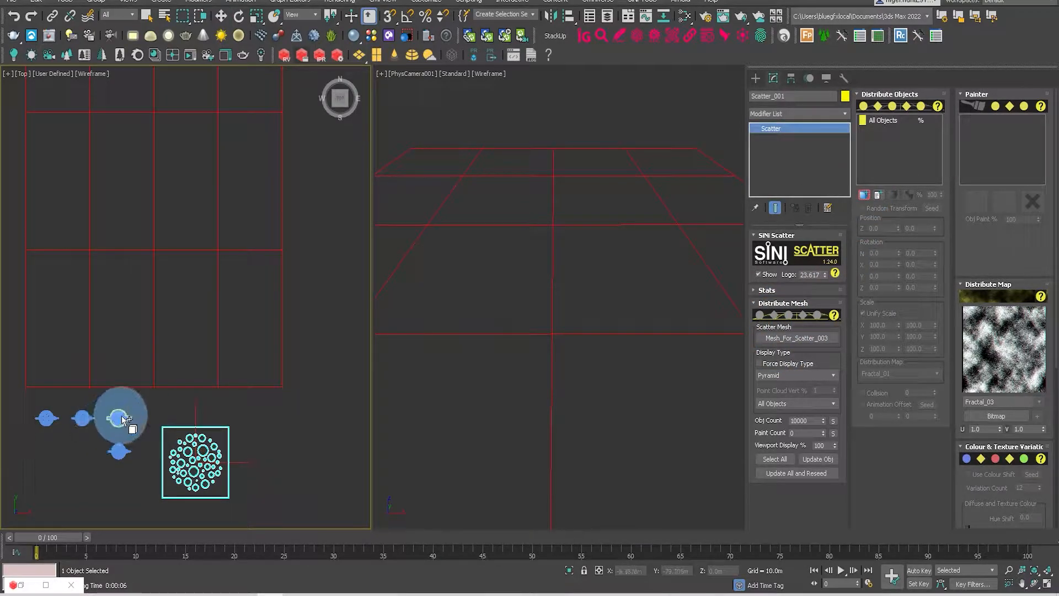
# Scatter the three teapots as 1000 Original-display copies over the Full plane, with the camera view active.
pyautogui.click(795, 473)
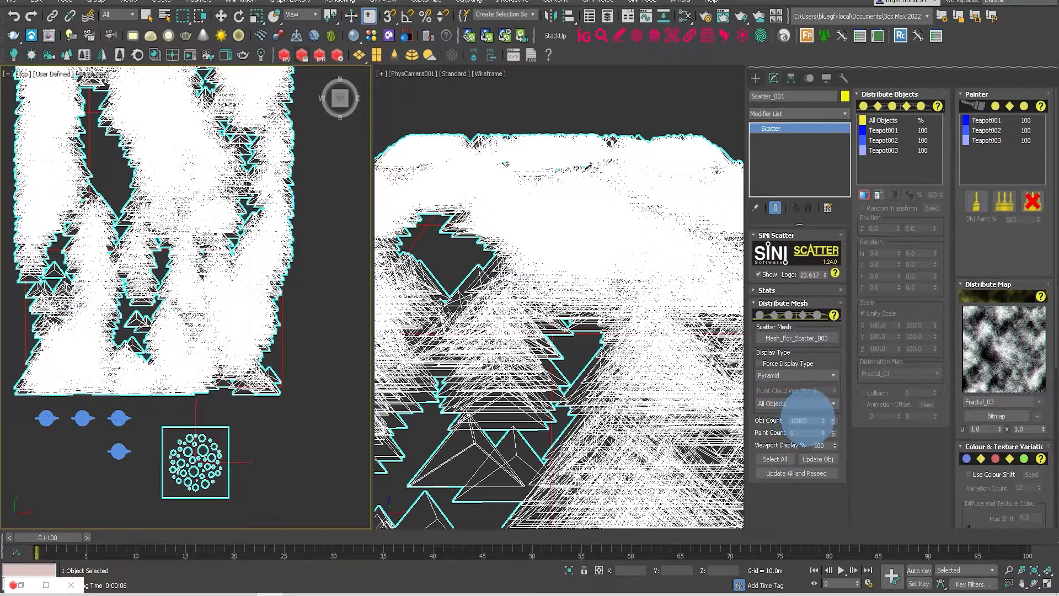
pyautogui.tripleClick(795, 419)
pyautogui.write('1000')
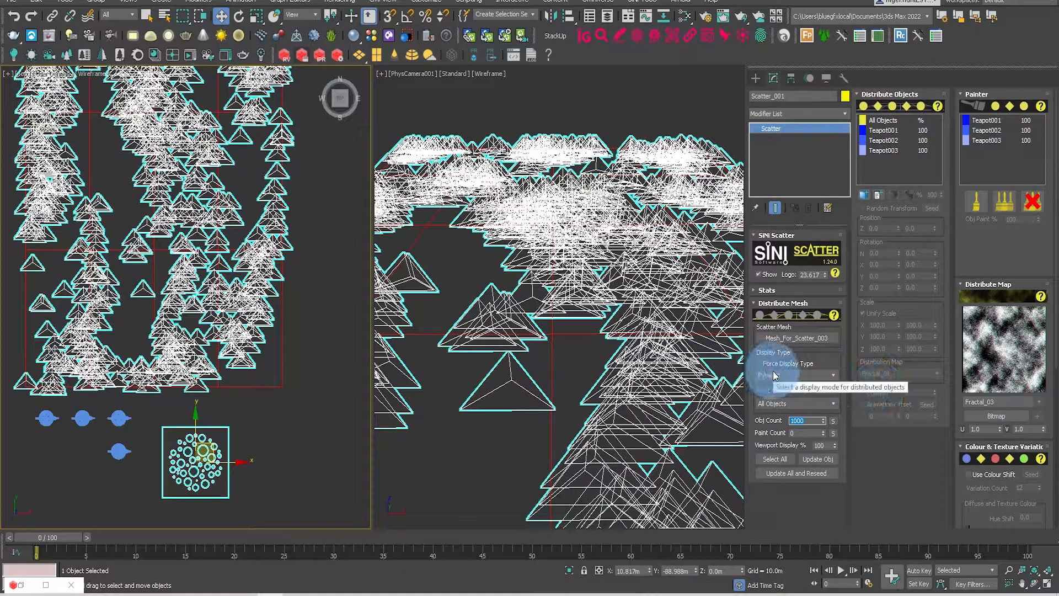
pyautogui.click(832, 375)
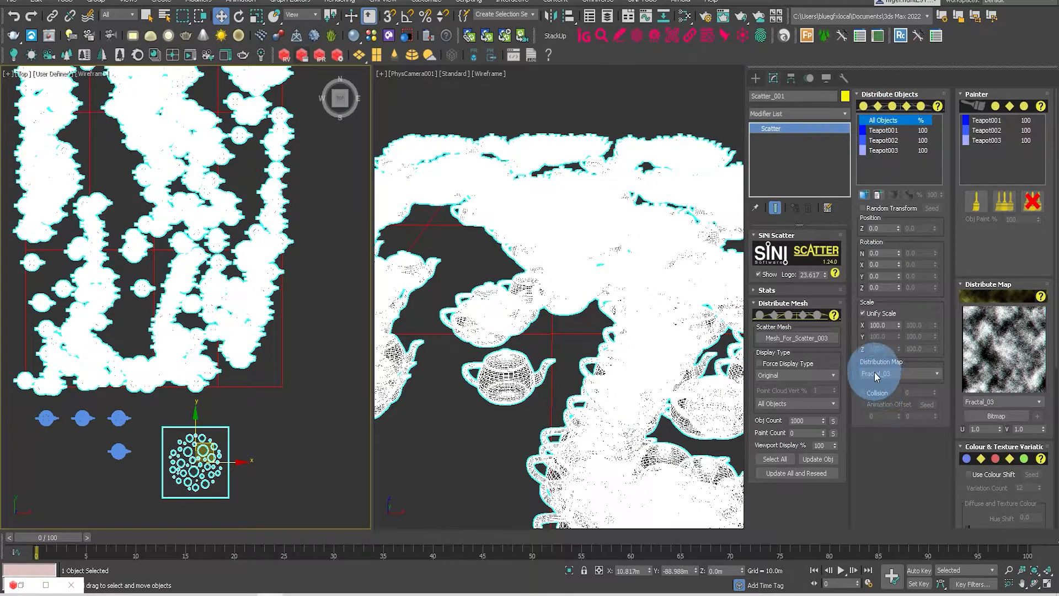
pyautogui.click(898, 373)
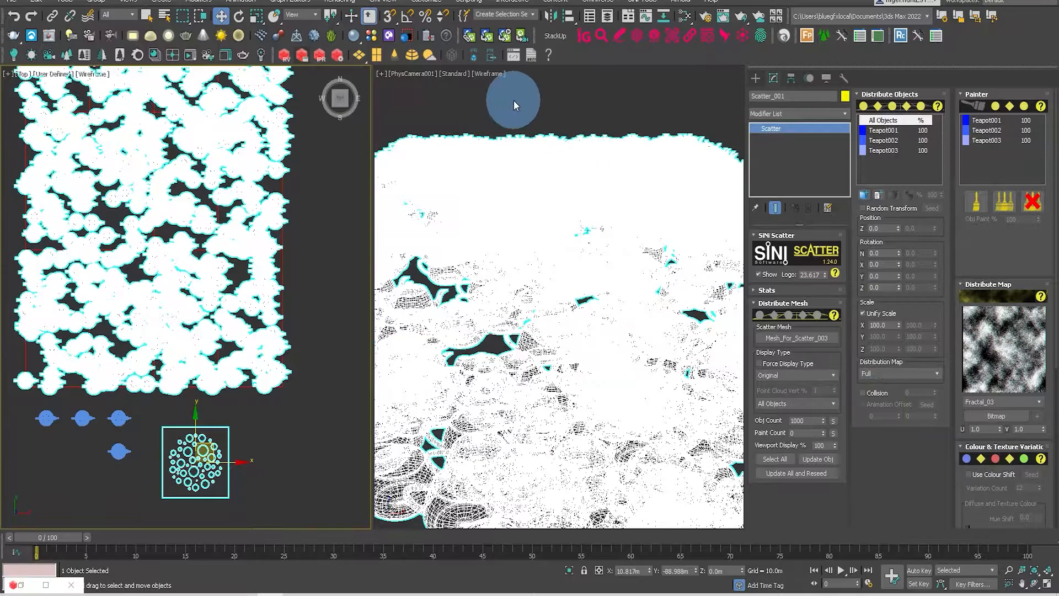
pyautogui.click(300, 55)
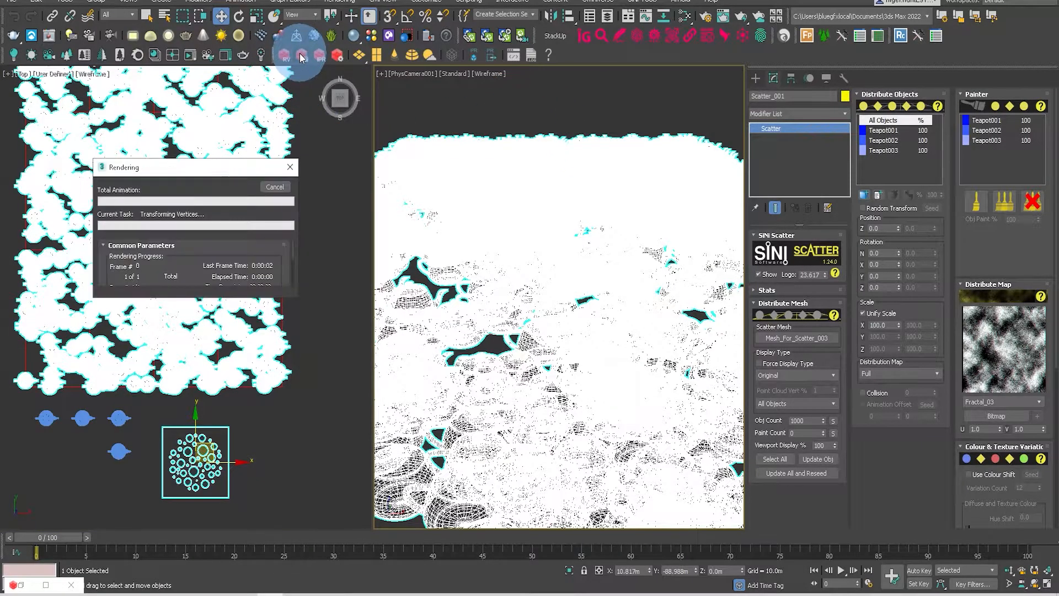
# Render the camera view of the dense teapot scatter in Redshift.
pyautogui.click(300, 56)
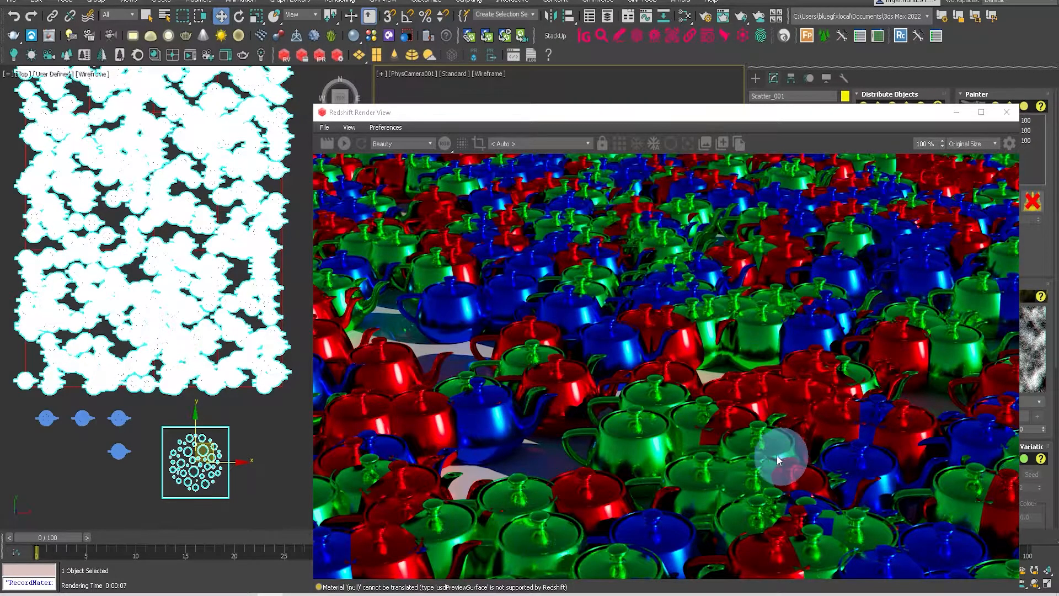
pyautogui.moveTo(752, 129)
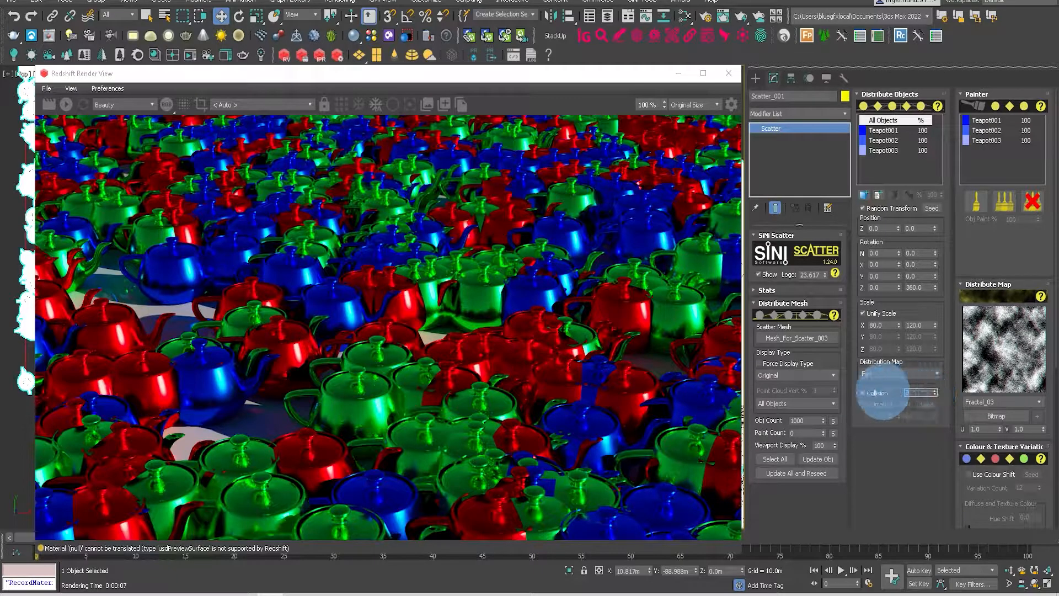
# Enable Collision so teapots don't overlap, then reseed the scatter.
pyautogui.click(862, 392)
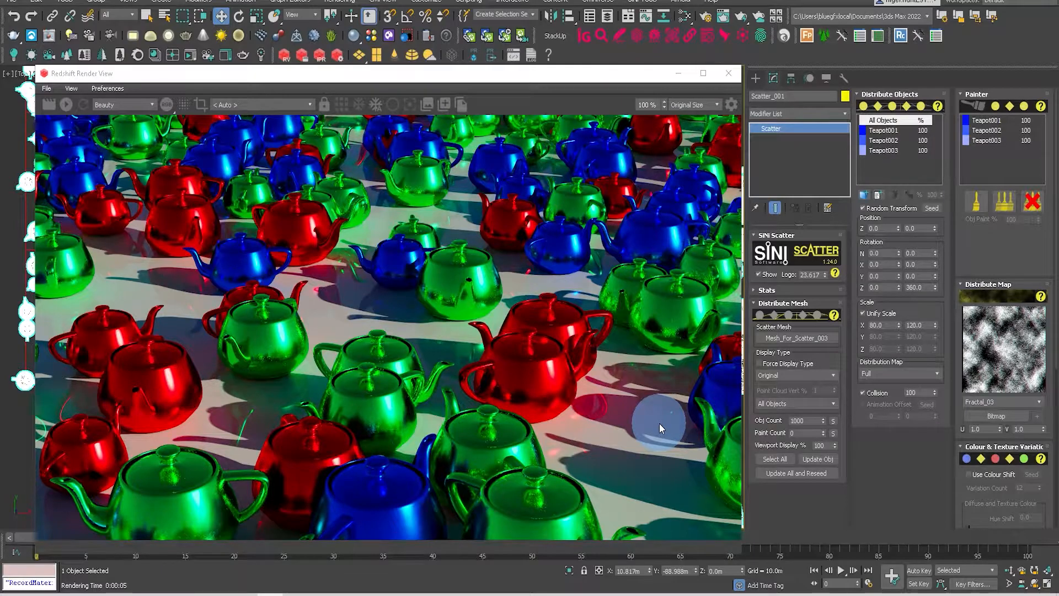
pyautogui.moveTo(102, 452)
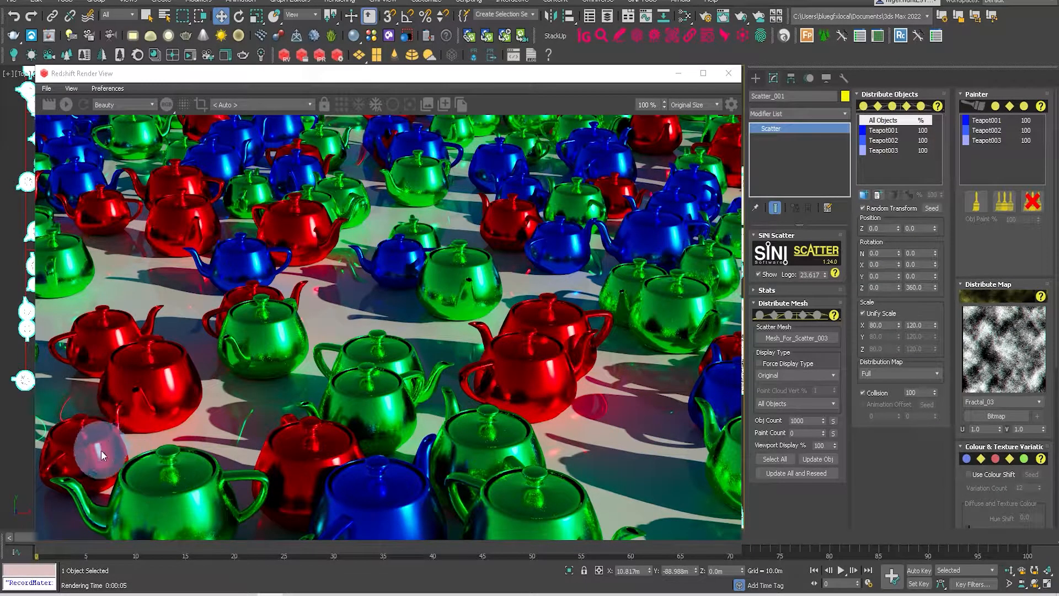
pyautogui.moveTo(530, 425)
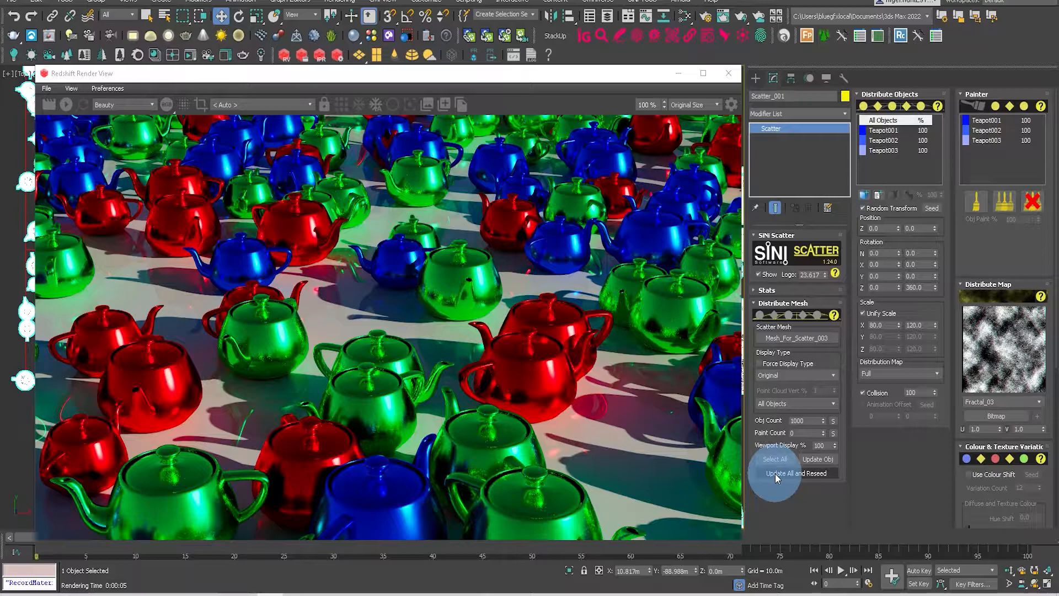
pyautogui.click(796, 473)
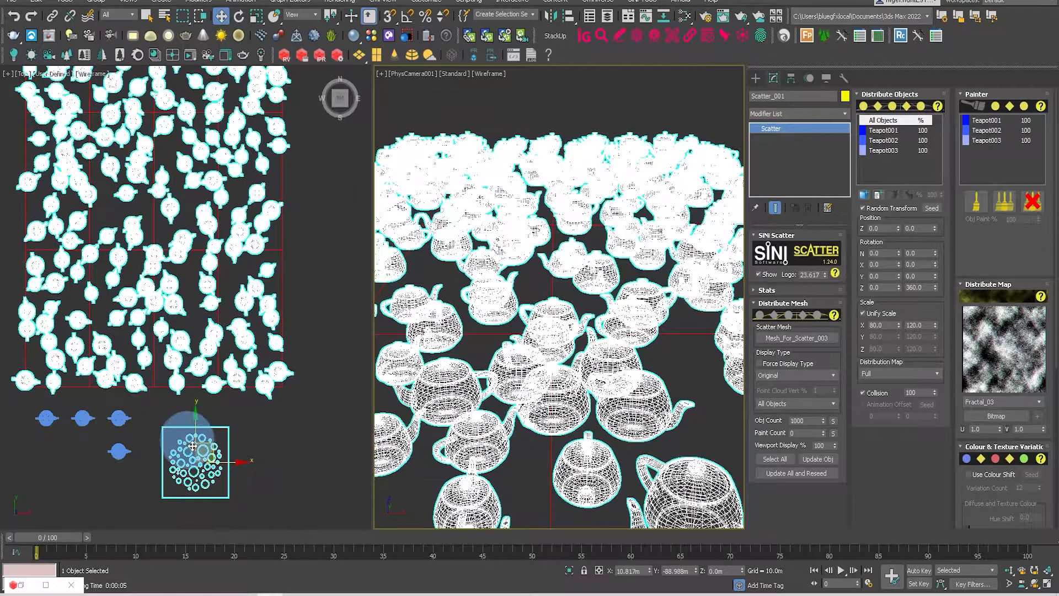
pyautogui.moveTo(885, 132)
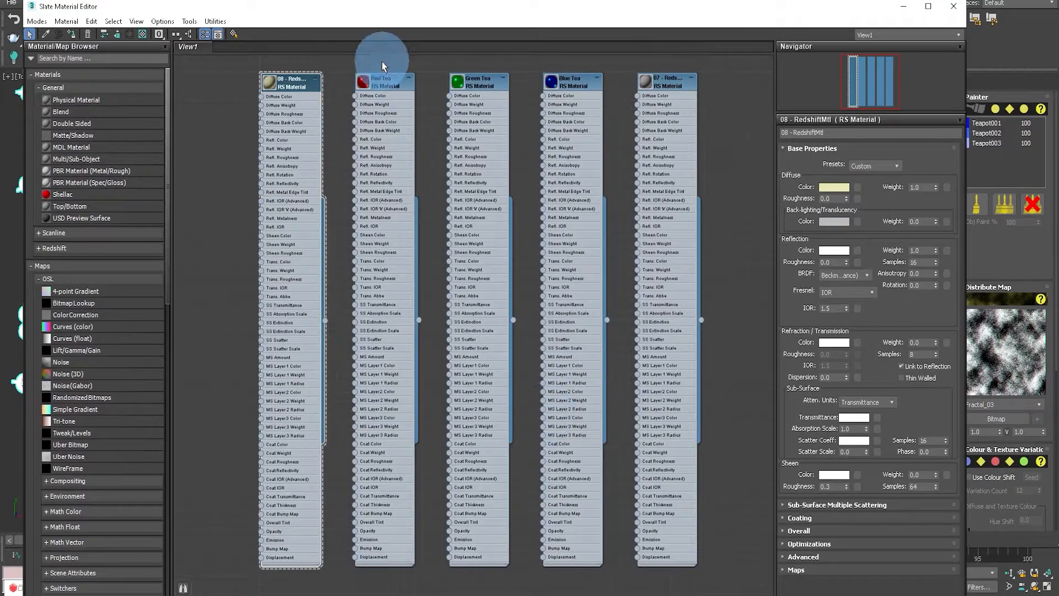
# Inspect the Red, Green and Blue Tea materials, then the 08 material's presets list.
pyautogui.click(383, 82)
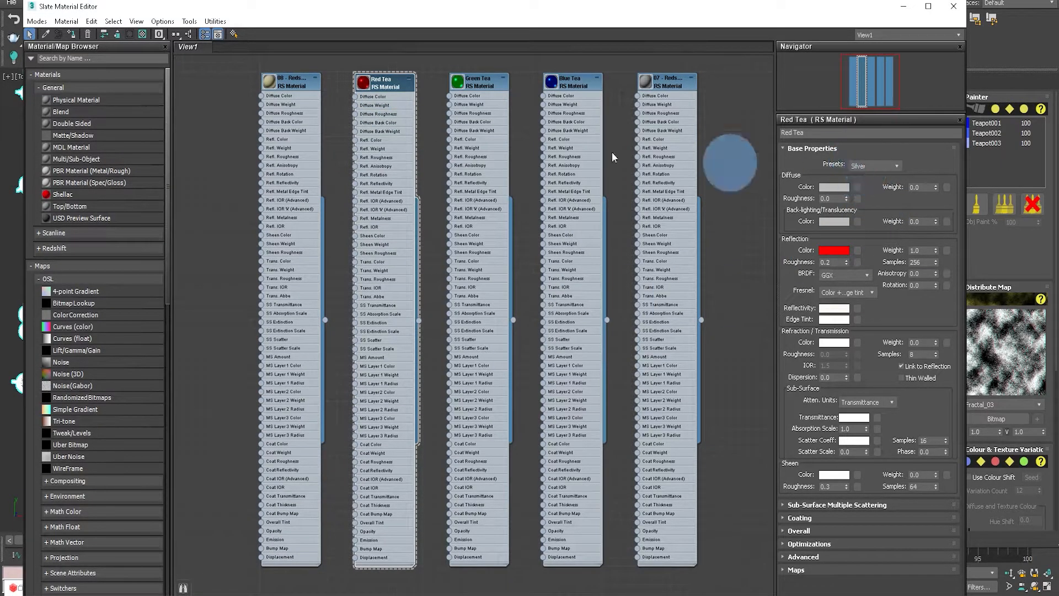
pyautogui.click(478, 81)
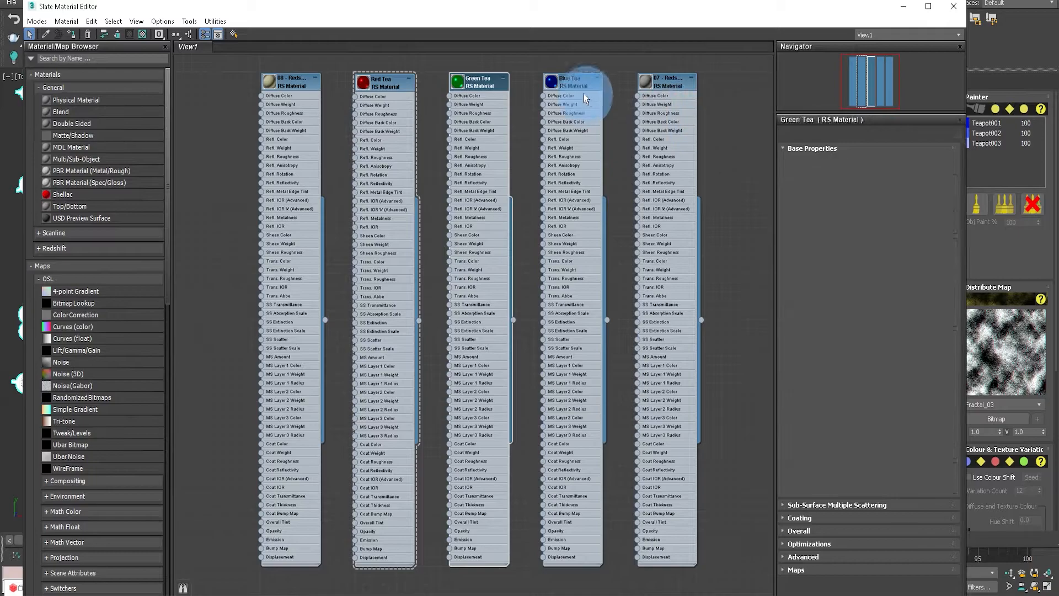
pyautogui.click(572, 81)
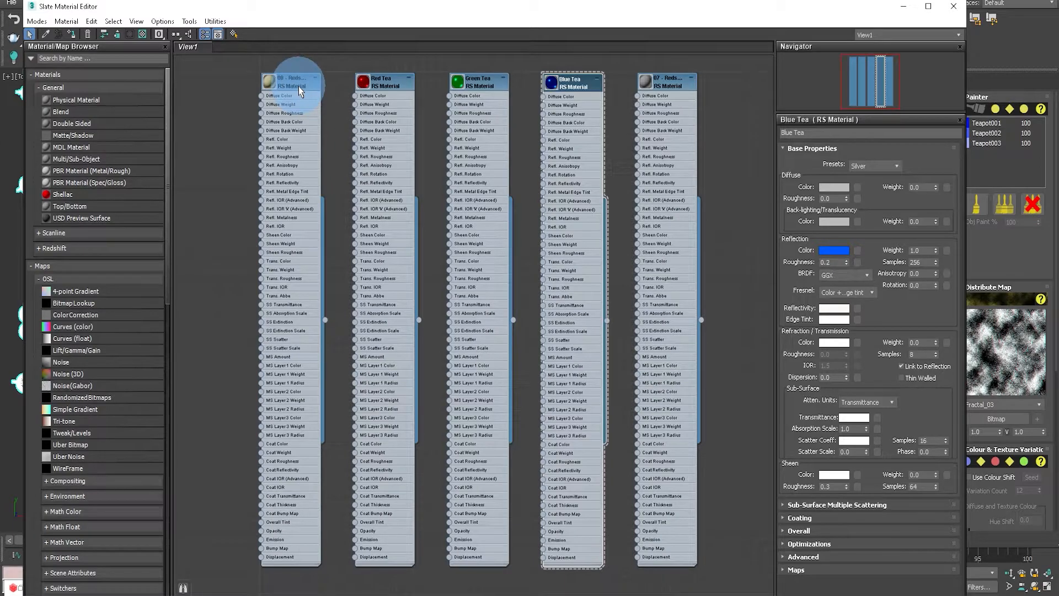
pyautogui.click(291, 82)
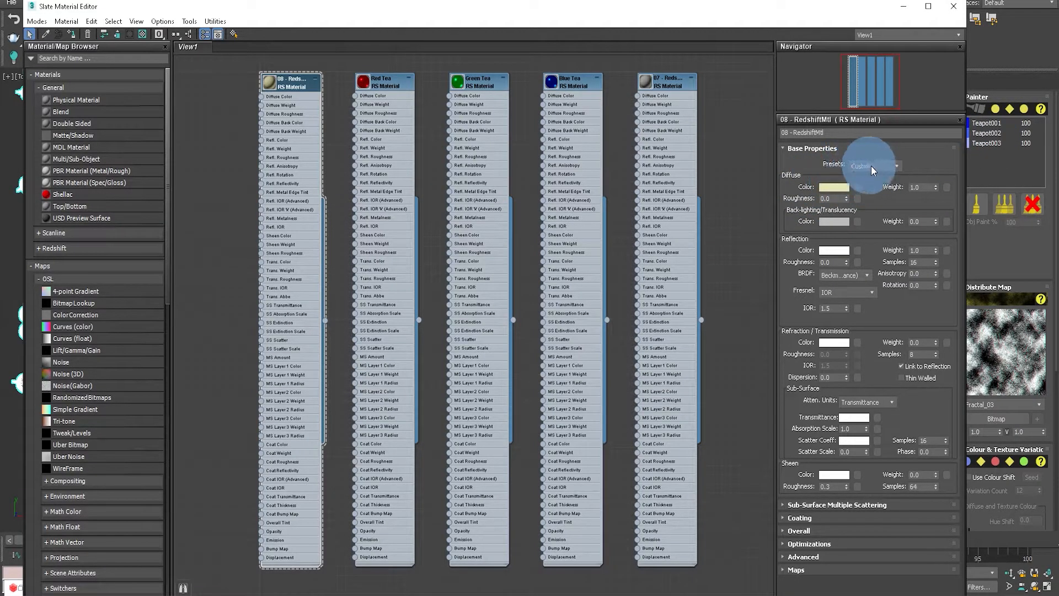
pyautogui.click(900, 166)
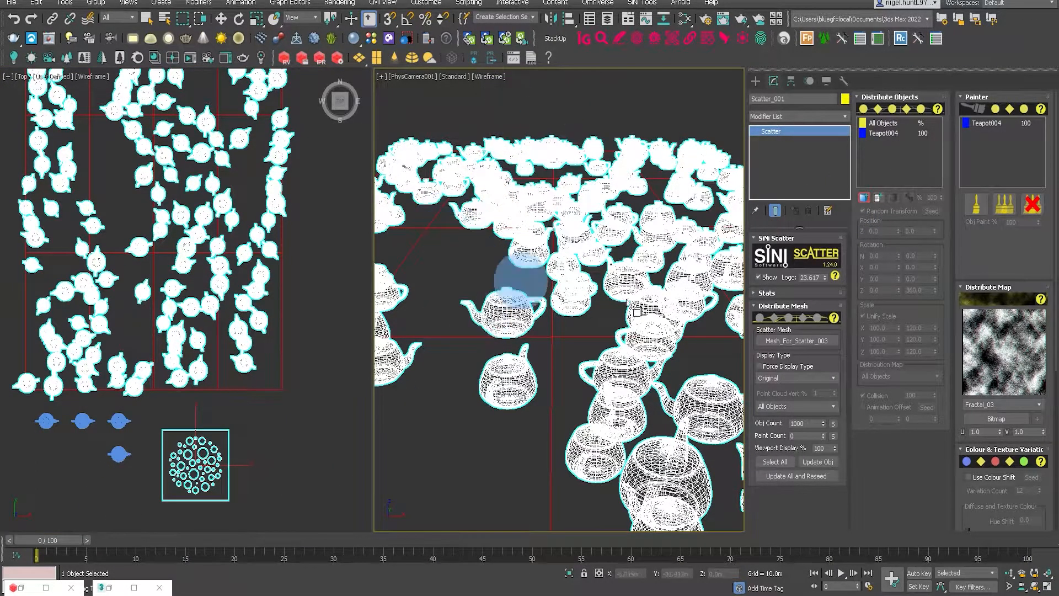
# Turn on Use Colour Shift for the scatter and open the Redshift Render View.
pyautogui.scroll(-3)
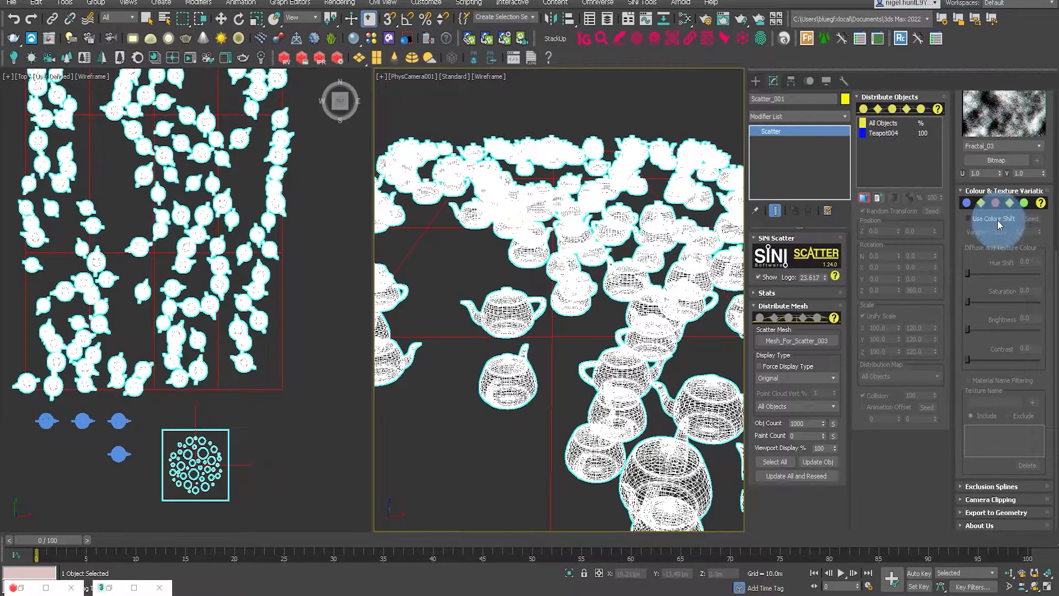
pyautogui.click(969, 219)
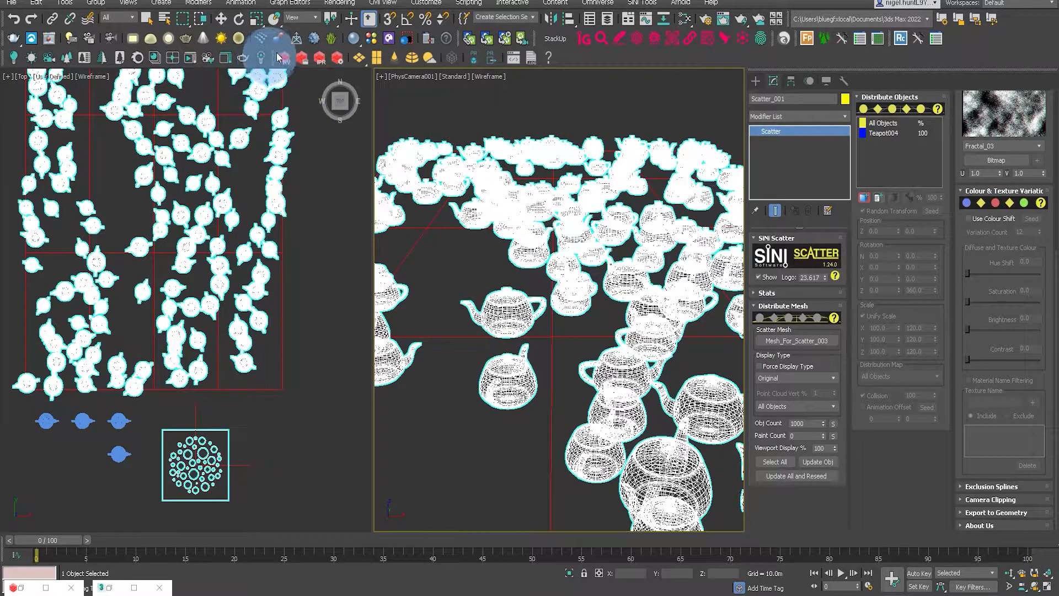
pyautogui.click(283, 58)
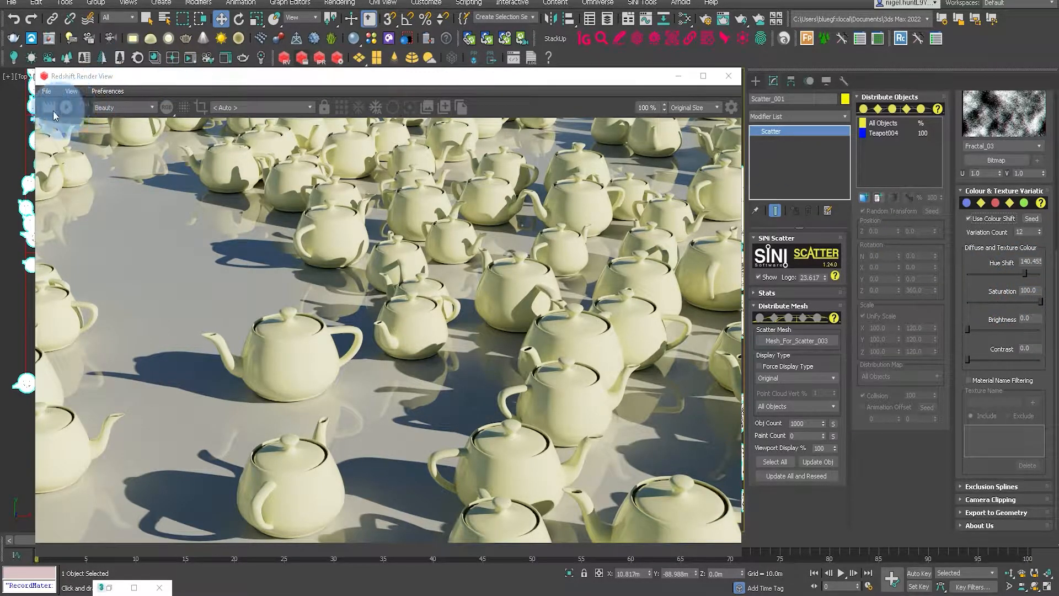
# Render the coloured teapots, raise Variation Count to 30, and re-render.
pyautogui.click(66, 107)
pyautogui.write('20')
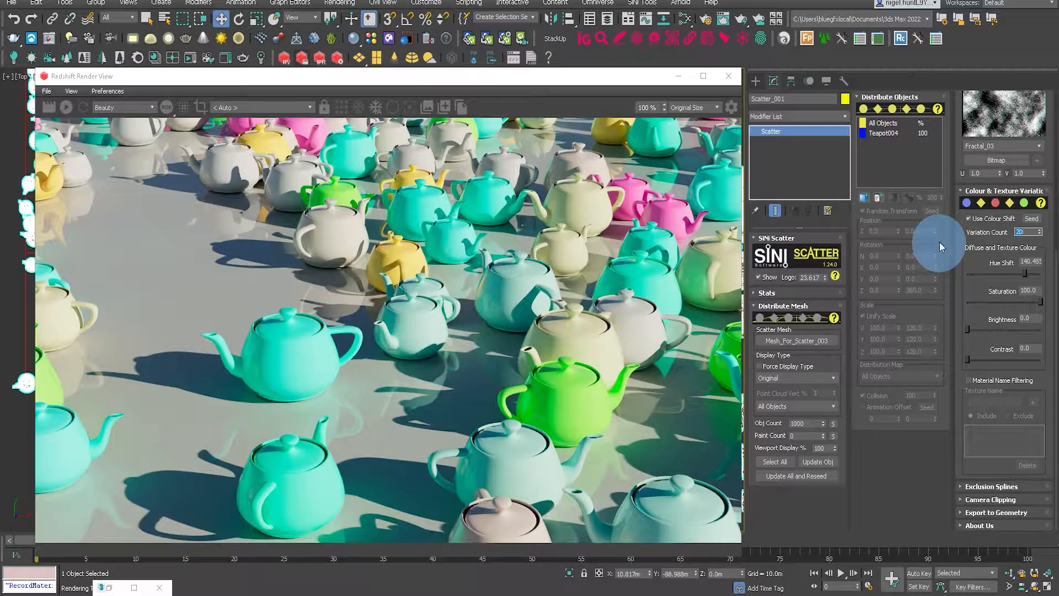
pyautogui.click(66, 108)
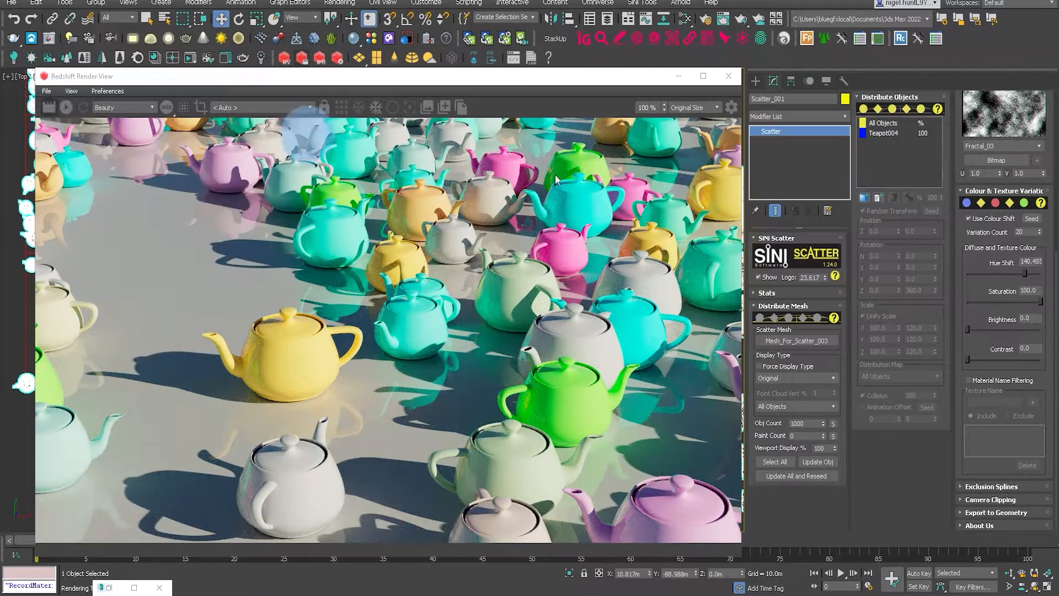
pyautogui.tripleClick(1026, 232)
pyautogui.write('50')
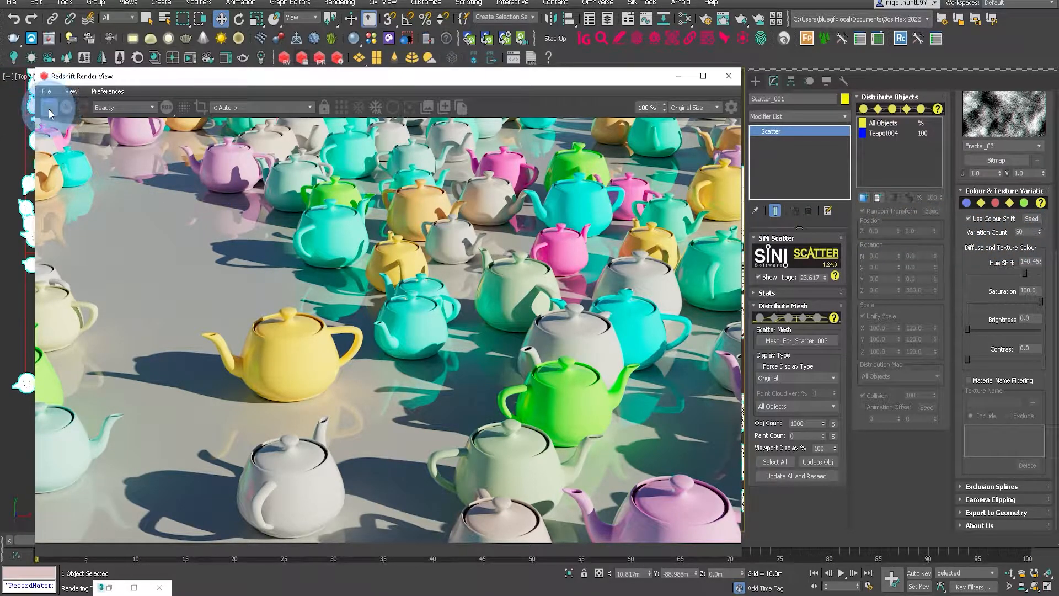
pyautogui.click(49, 108)
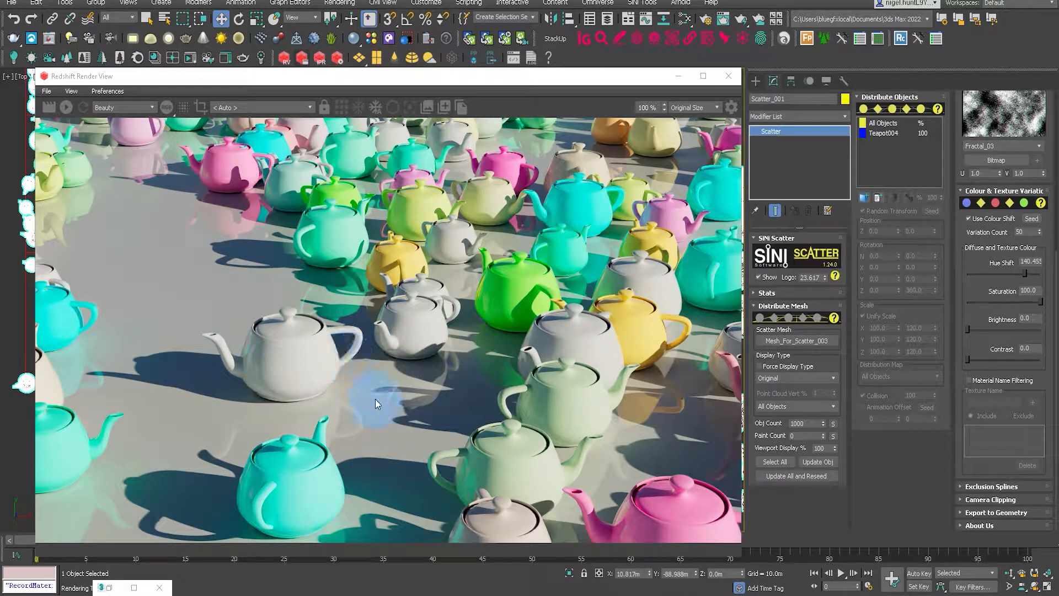
pyautogui.moveTo(529, 160)
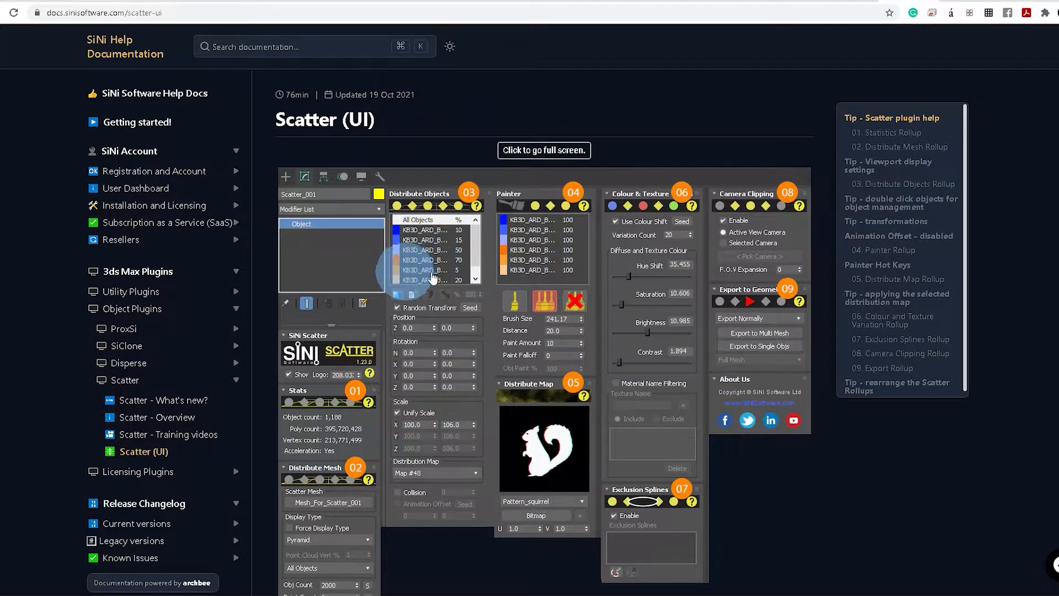
# Jump through the Distribute Mesh, object management tip and Distribute Map sections.
pyautogui.click(899, 142)
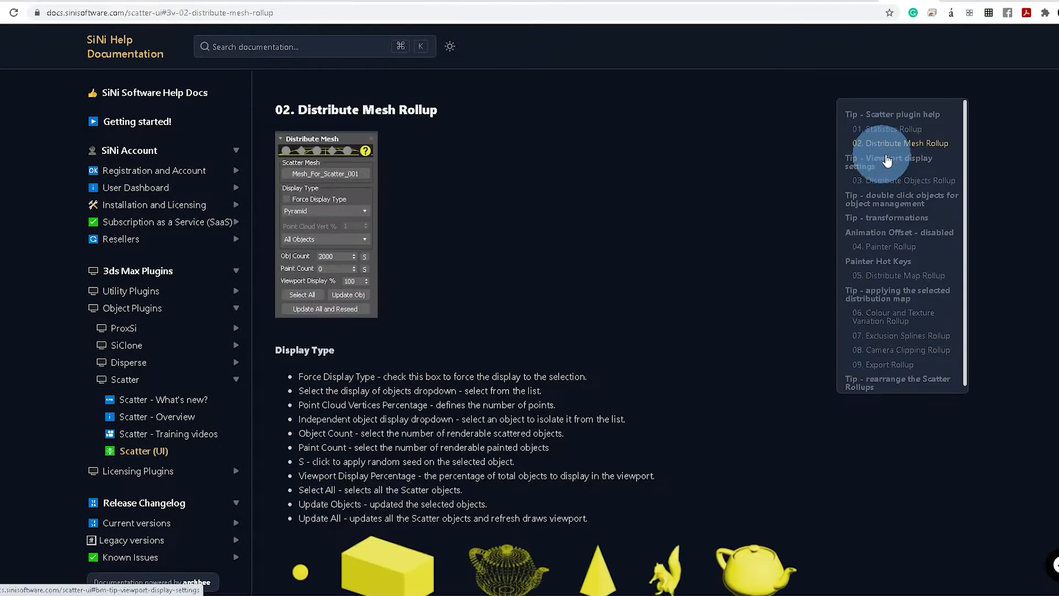
pyautogui.click(900, 199)
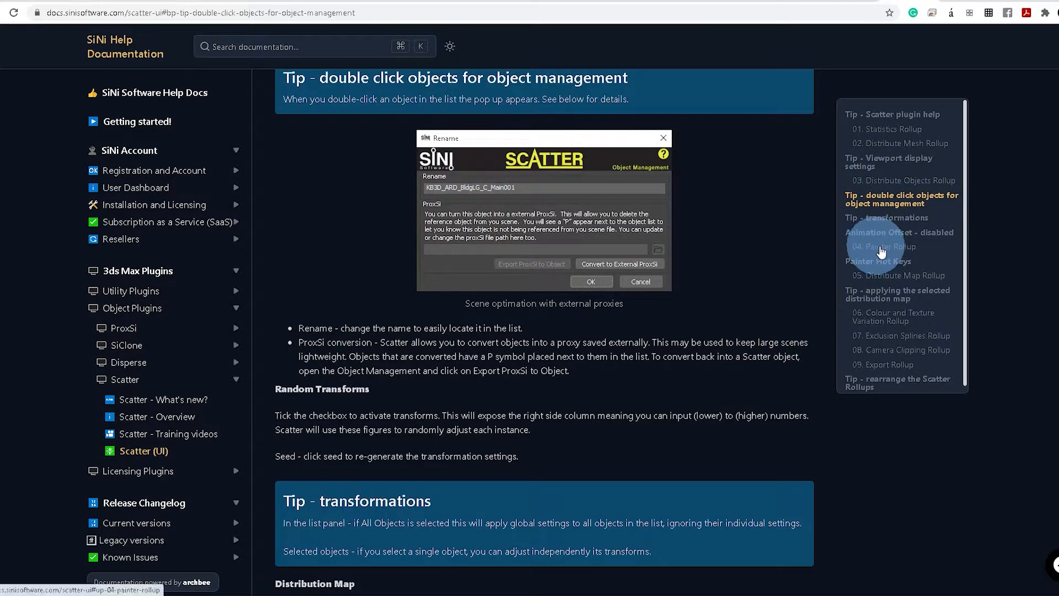
pyautogui.click(897, 275)
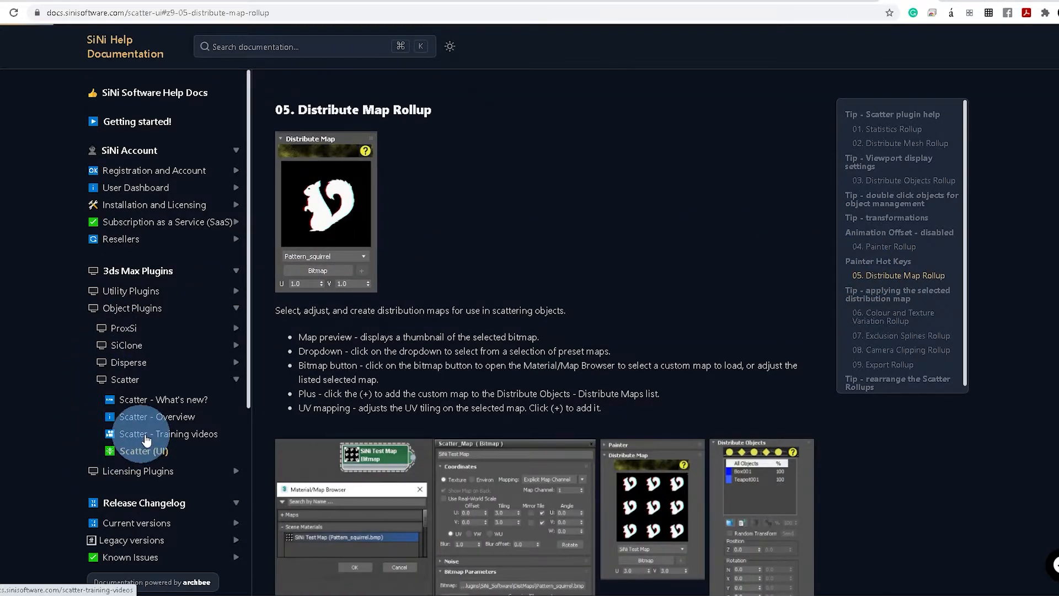
# Browse the Scatter - Training videos page.
pyautogui.click(171, 433)
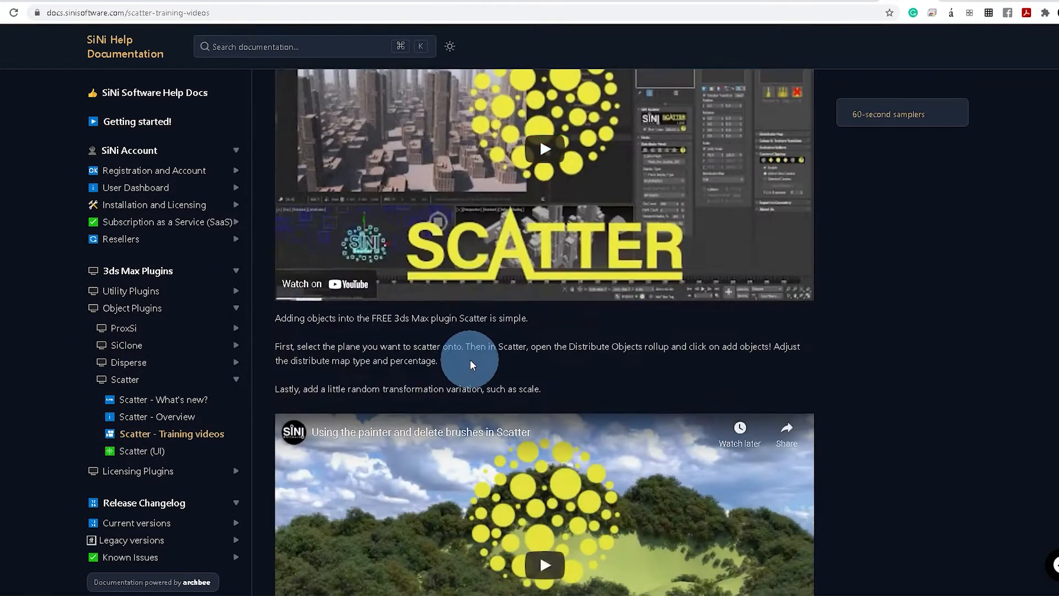
pyautogui.scroll(-3)
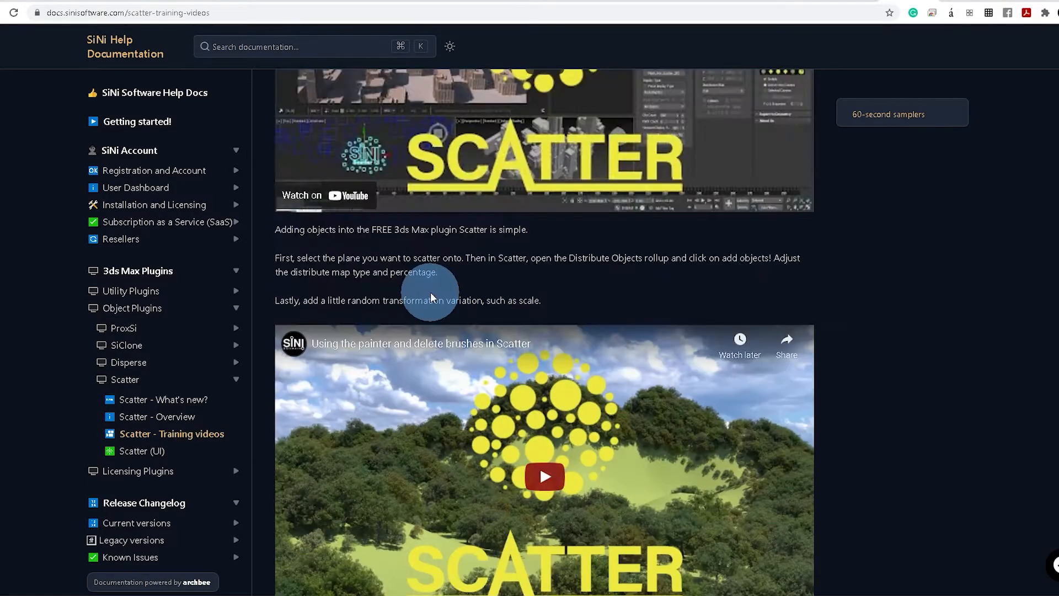
pyautogui.scroll(3)
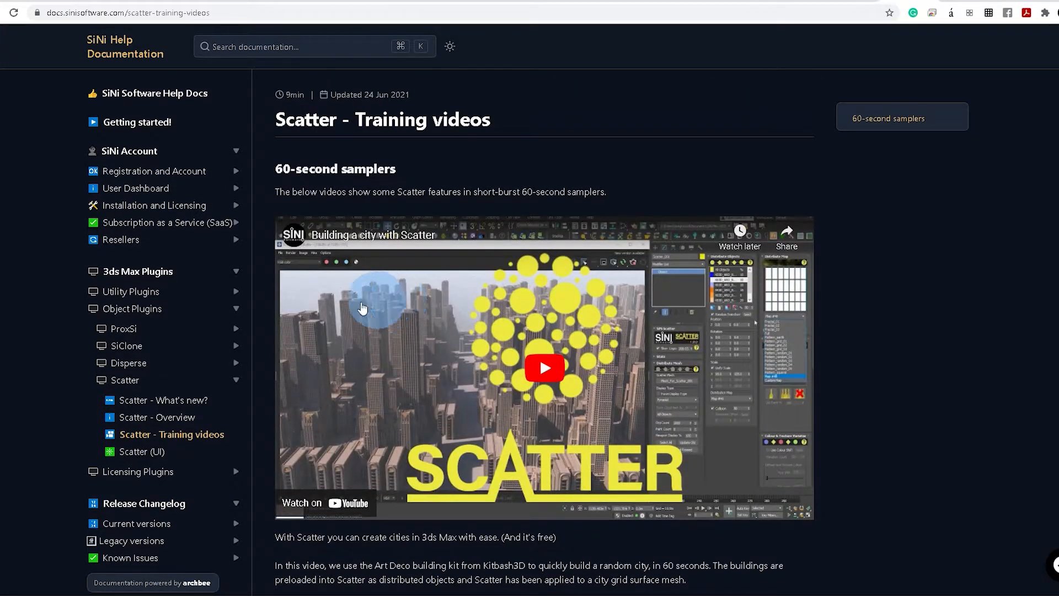